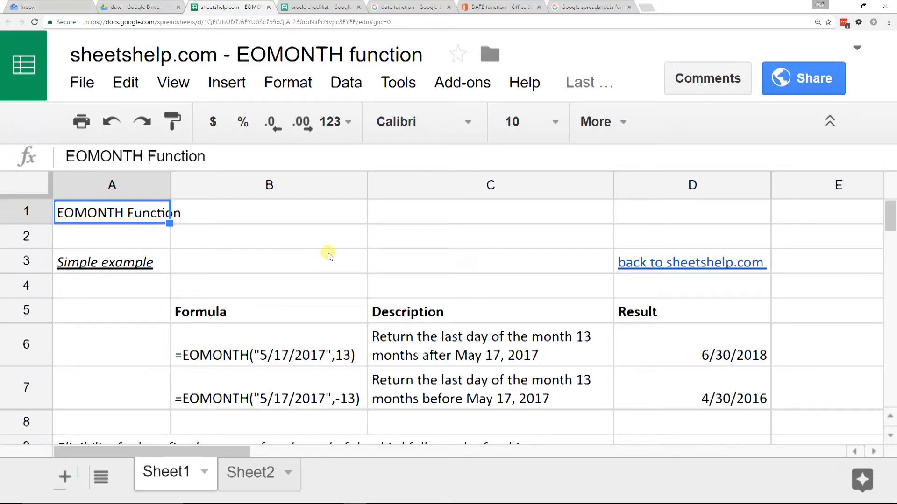
pyautogui.moveTo(320, 256)
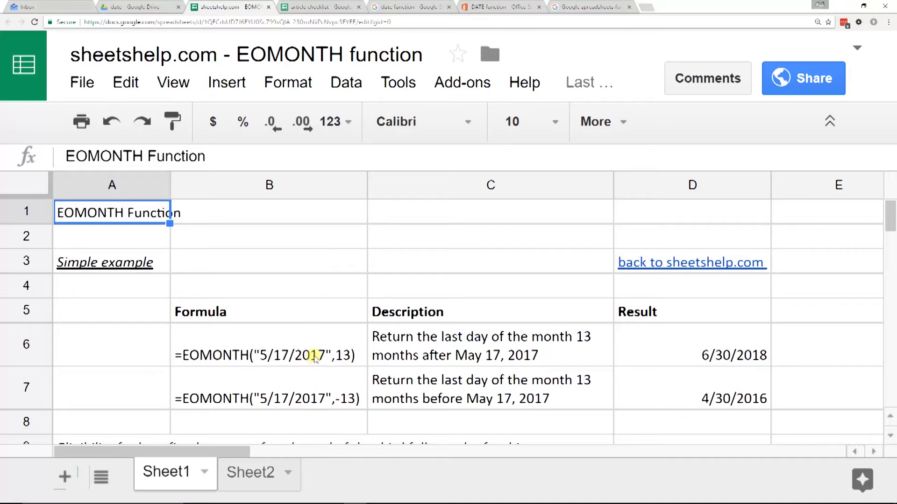
# - Review the first example formula in B6 and edit the D6 result formula, appending '.6'
pyautogui.click(267, 355)
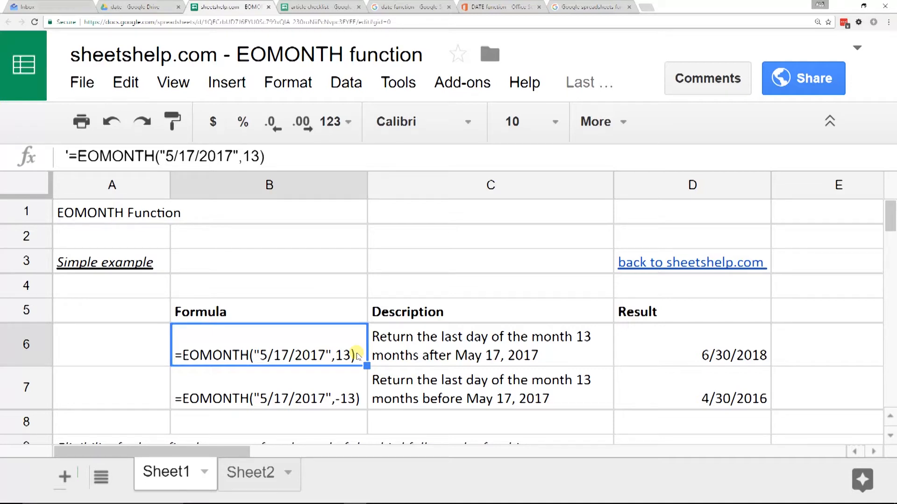
pyautogui.moveTo(385, 352)
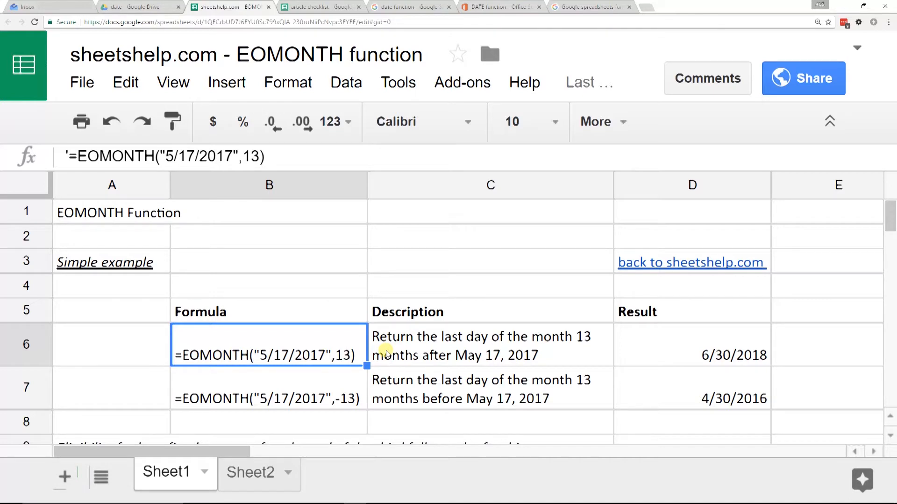
pyautogui.click(692, 344)
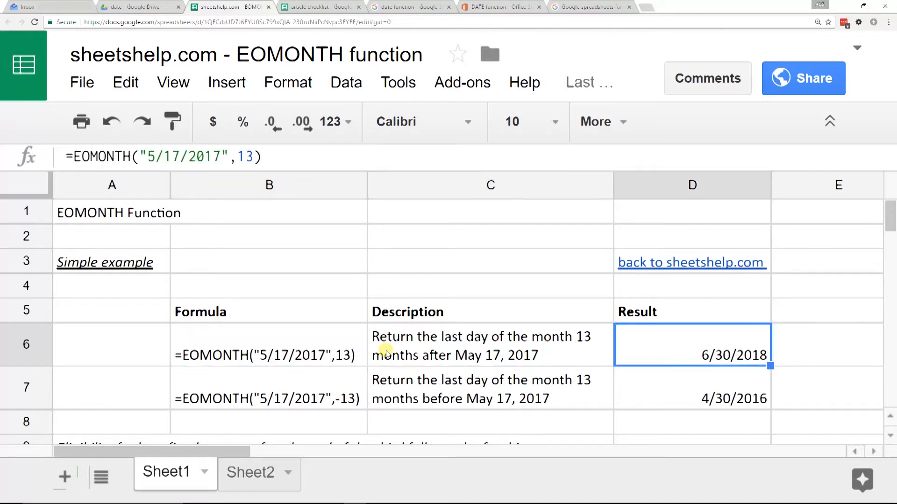
pyautogui.doubleClick(692, 345)
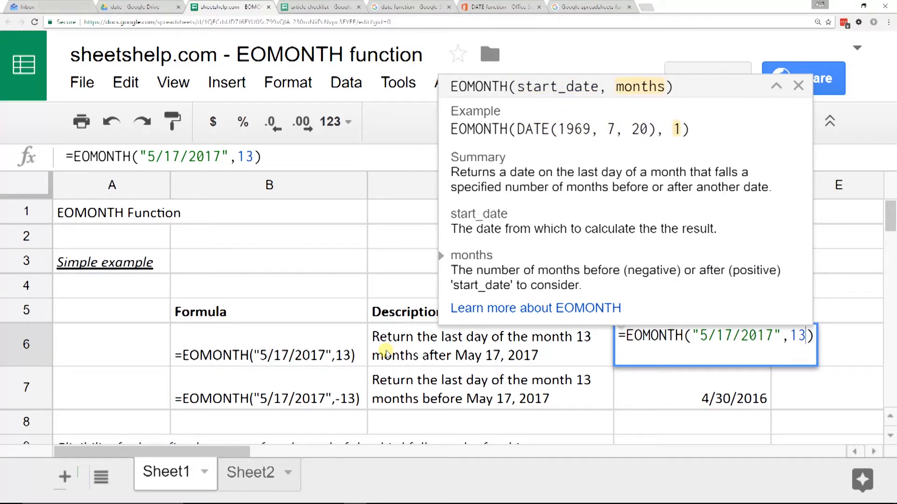
pyautogui.write('.6')
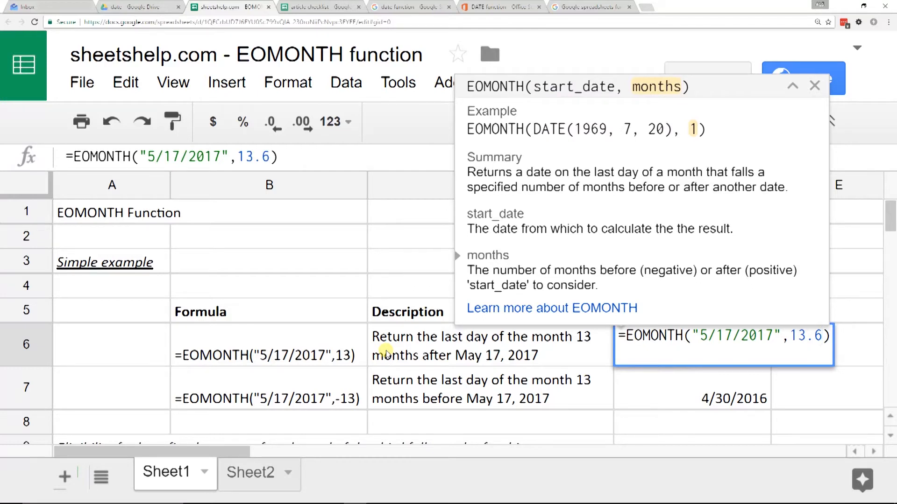
pyautogui.click(692, 387)
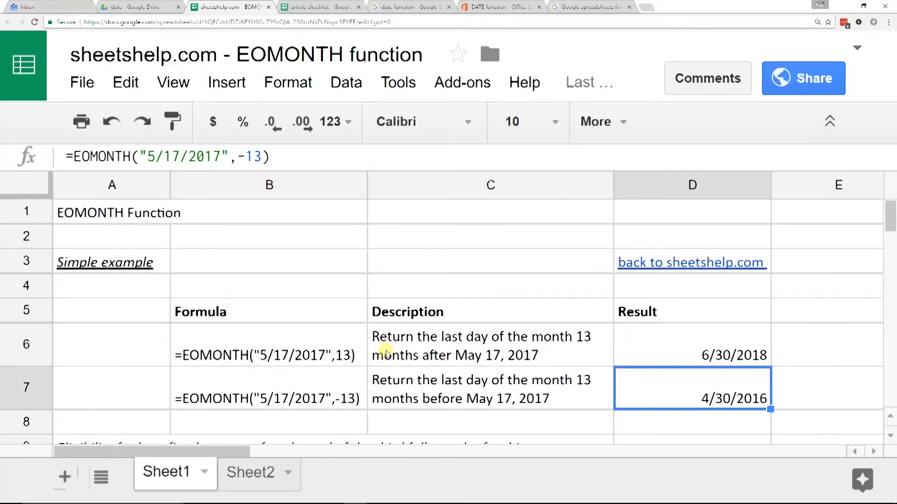
pyautogui.click(692, 345)
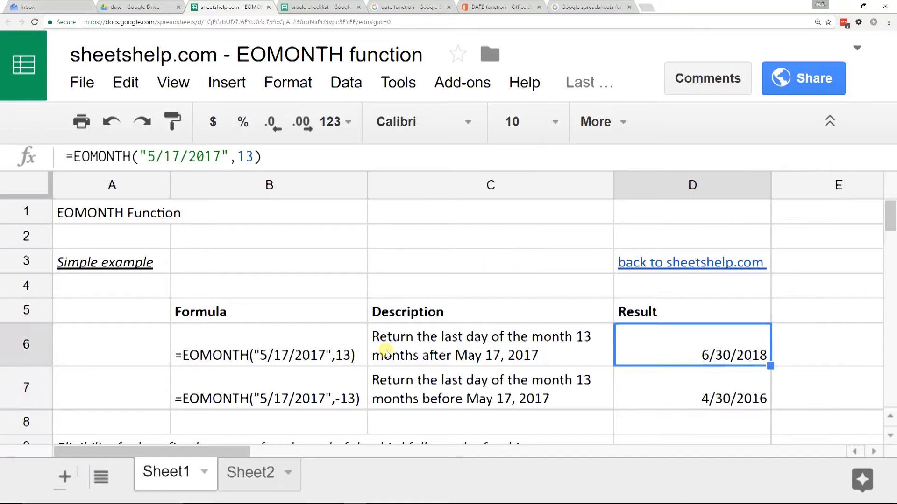
pyautogui.doubleClick(691, 345)
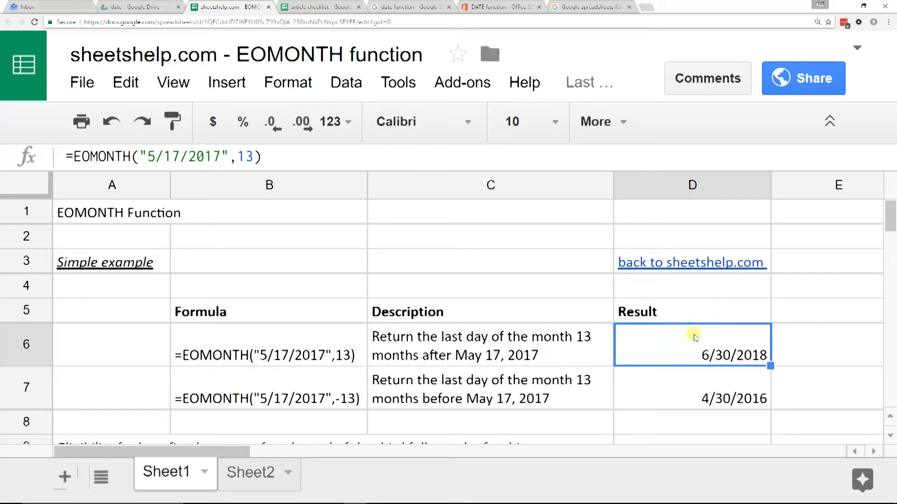
pyautogui.doubleClick(693, 345)
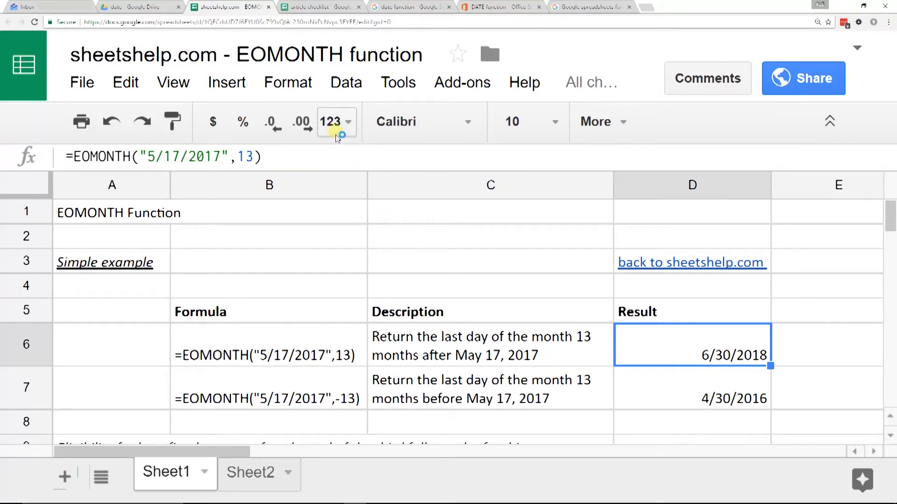
# - Show the D6 result as a plain number, then restore it to a date format
pyautogui.click(336, 122)
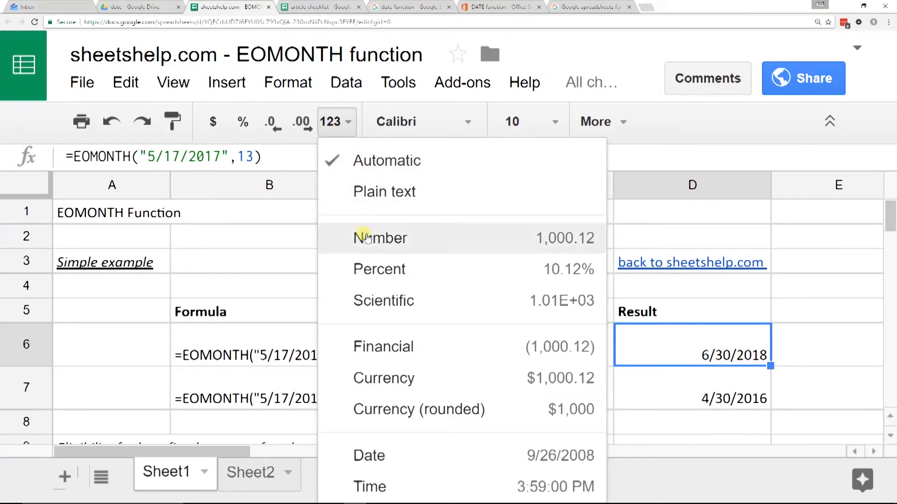
pyautogui.click(380, 238)
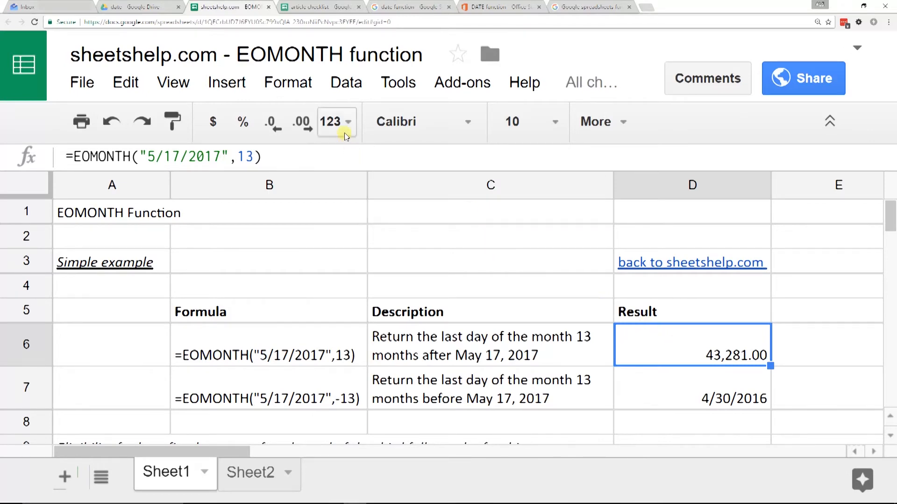
pyautogui.click(336, 121)
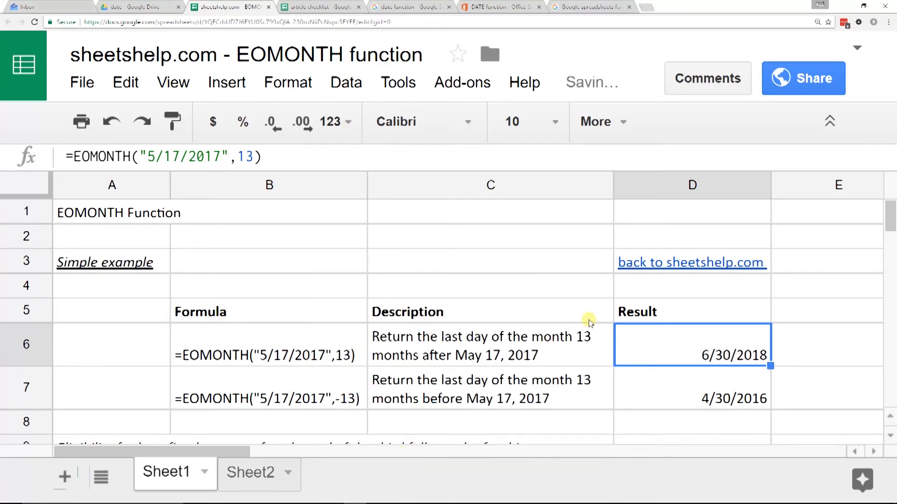
# - Scroll to the eligibility table and inspect hire dates 1/13/2017, 1/30/2017 and result D12 (4/30/2017)
pyautogui.scroll(-3)
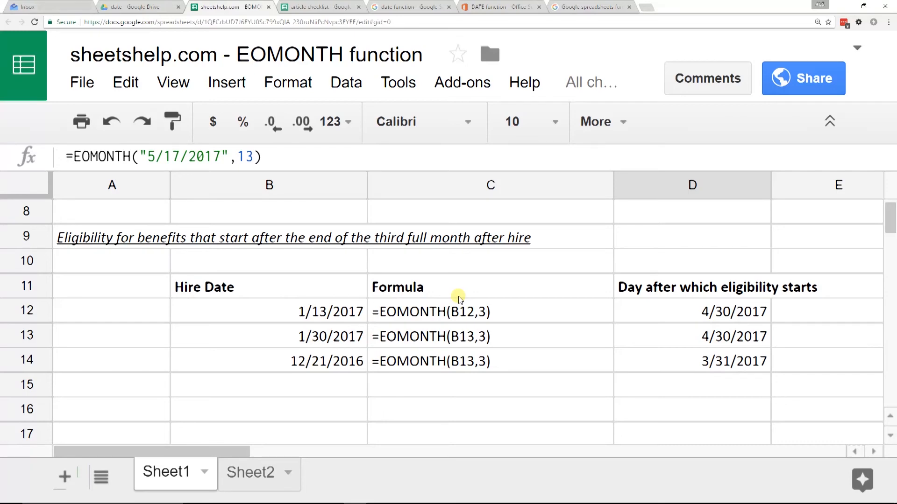
pyautogui.moveTo(628, 331)
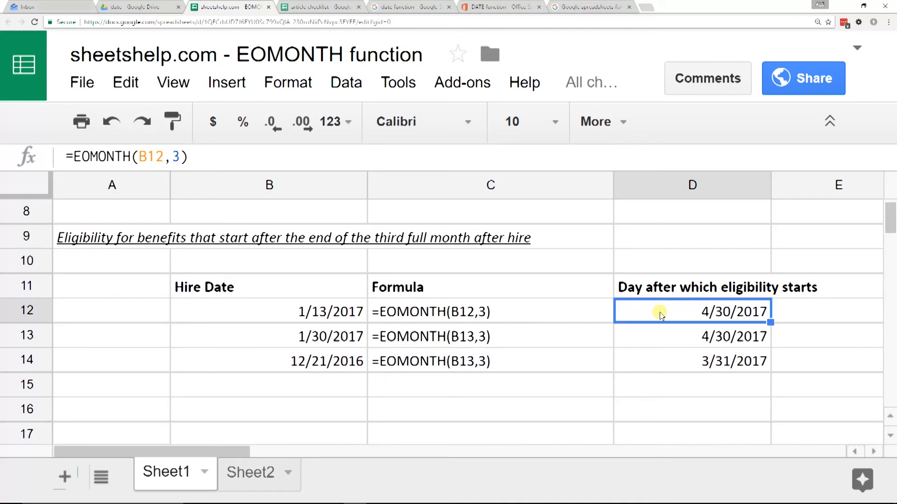
pyautogui.click(269, 312)
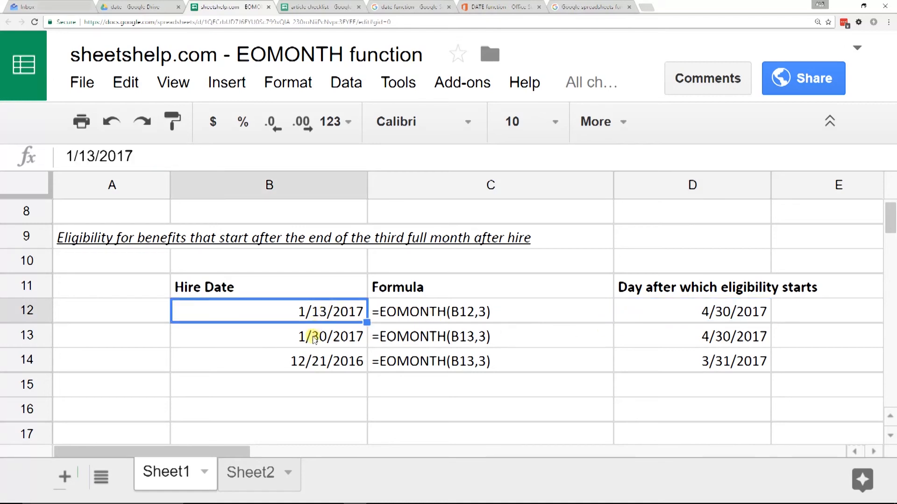
pyautogui.click(269, 337)
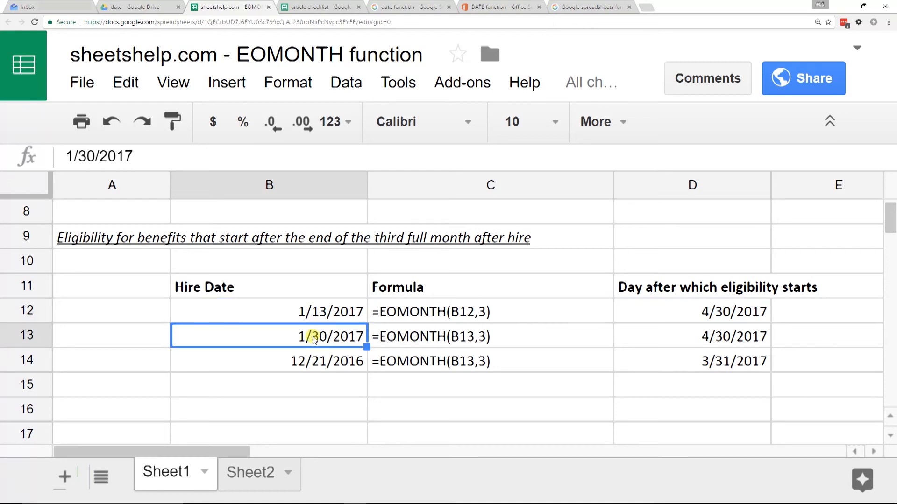
pyautogui.click(691, 312)
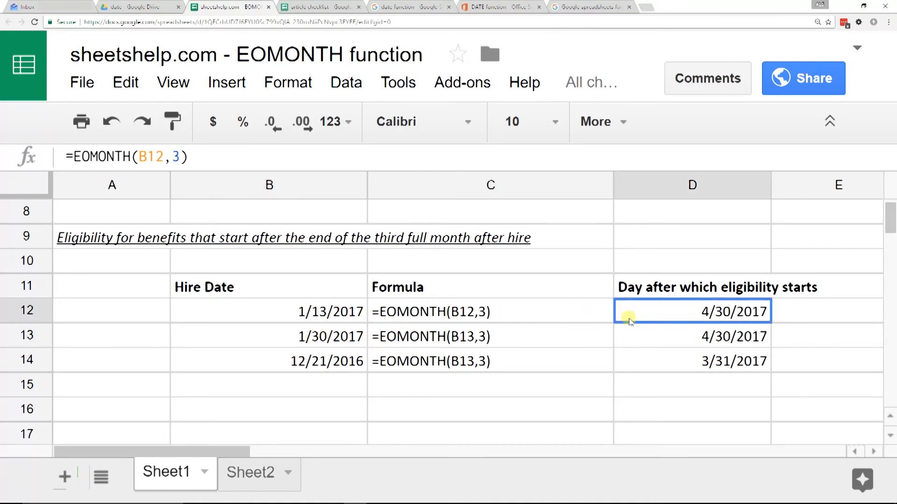